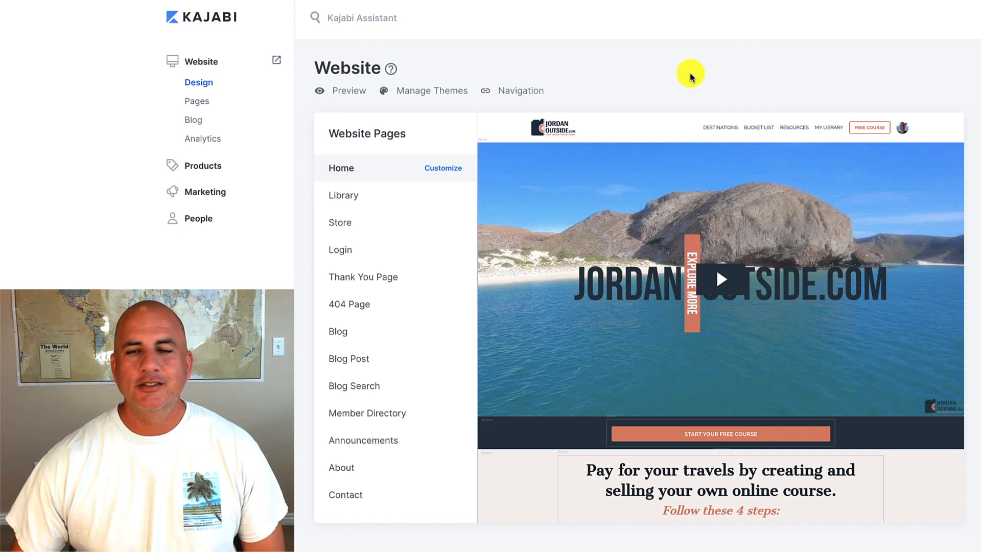
mouse_move(196, 21)
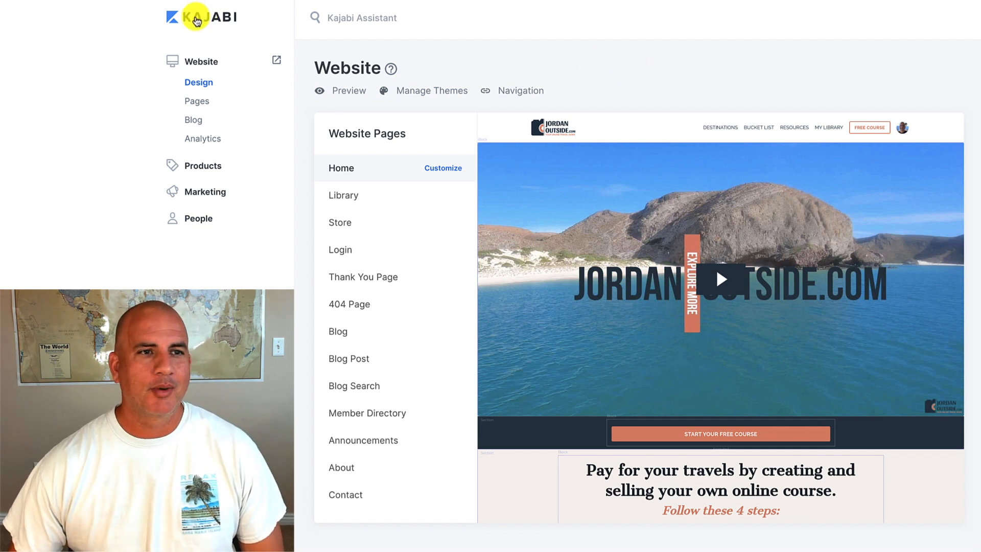
mouse_move(238, 85)
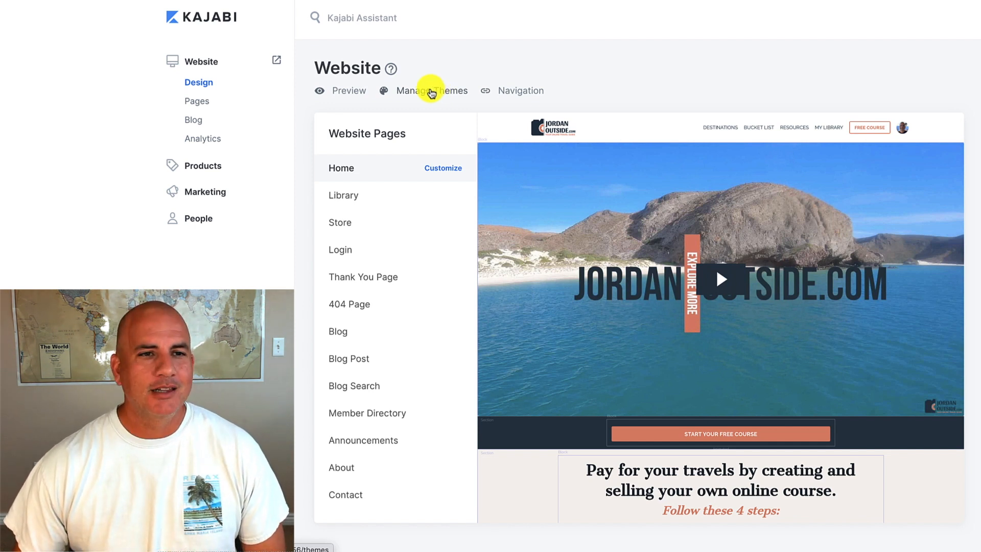
Go to Manage Themes, listing Encore Site 1.0.0 as the live theme
click(431, 90)
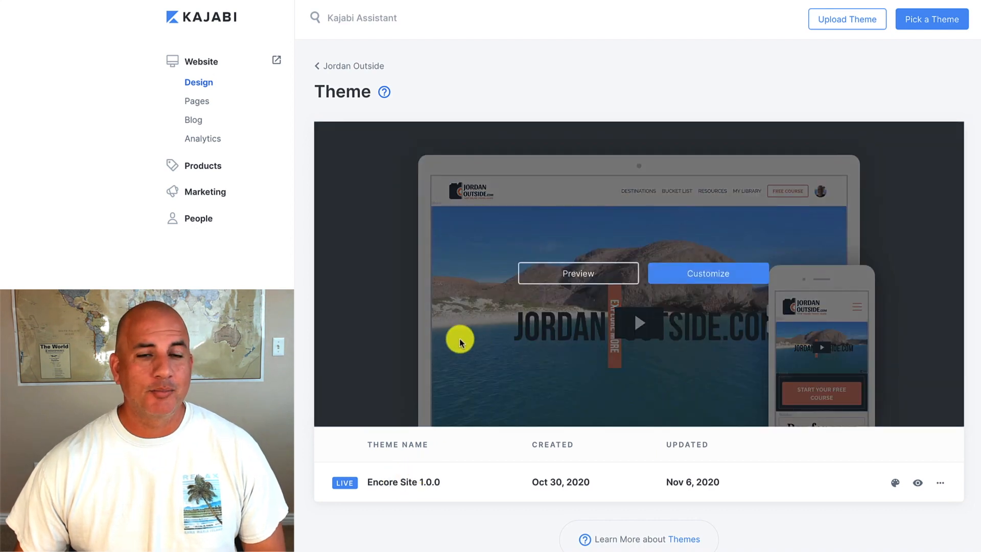
mouse_move(713, 125)
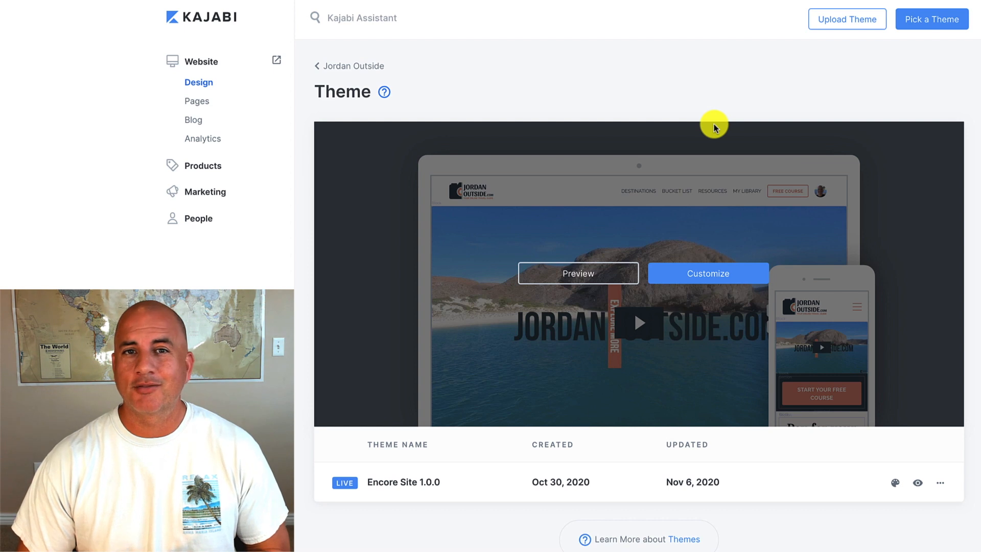
mouse_move(932, 19)
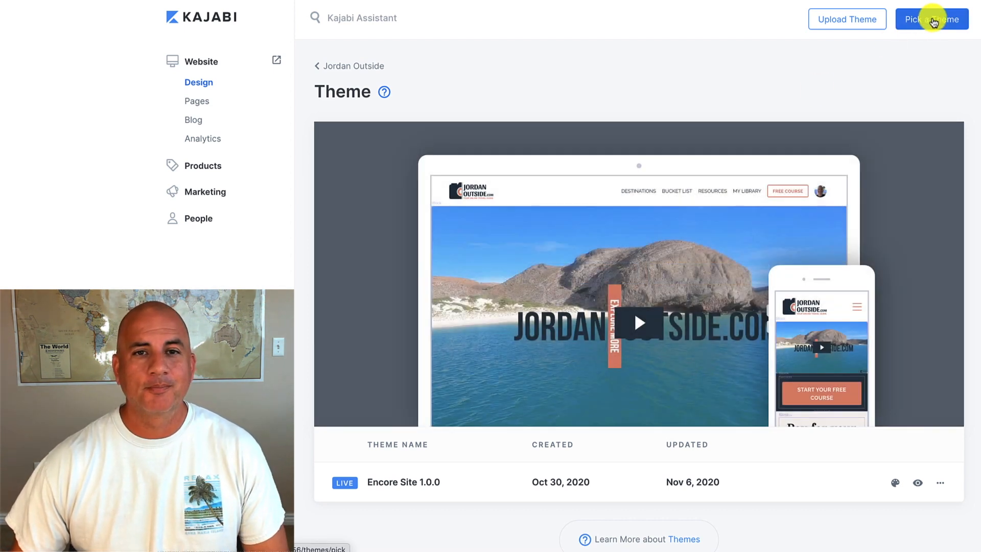
Browse the Pick a Theme gallery, from Streamlined Home down to the Legacy Themes section
click(932, 19)
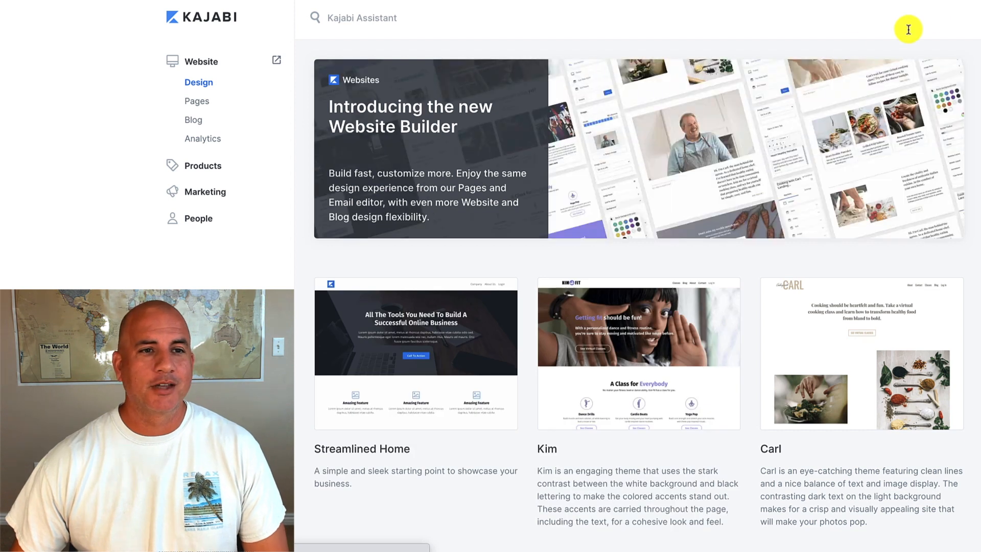
mouse_move(454, 256)
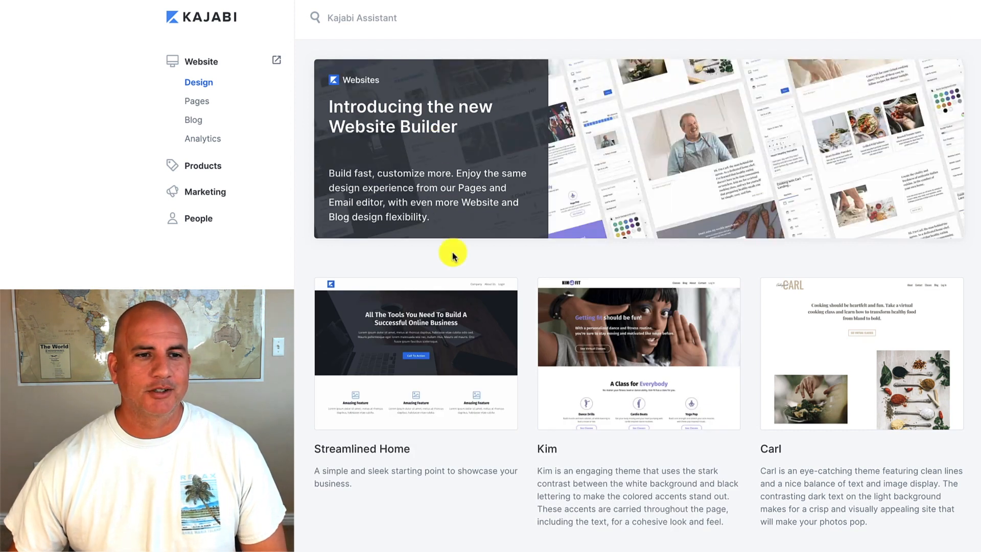
mouse_move(820, 330)
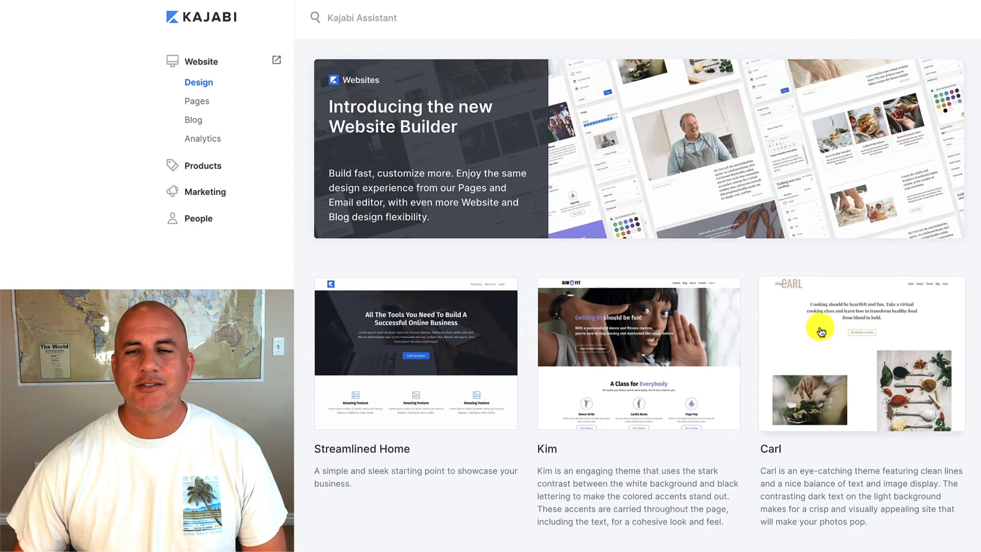
mouse_move(480, 327)
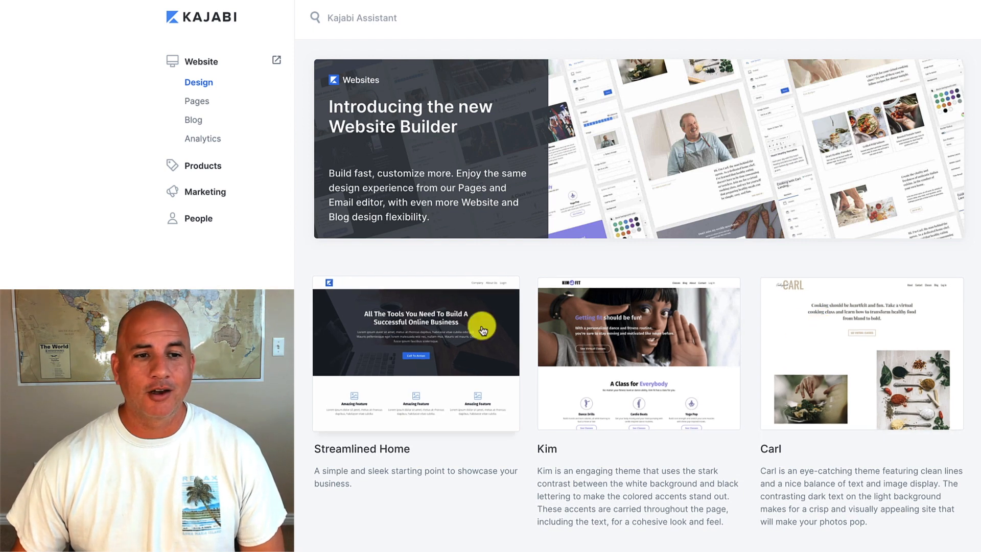
scroll(down, 3)
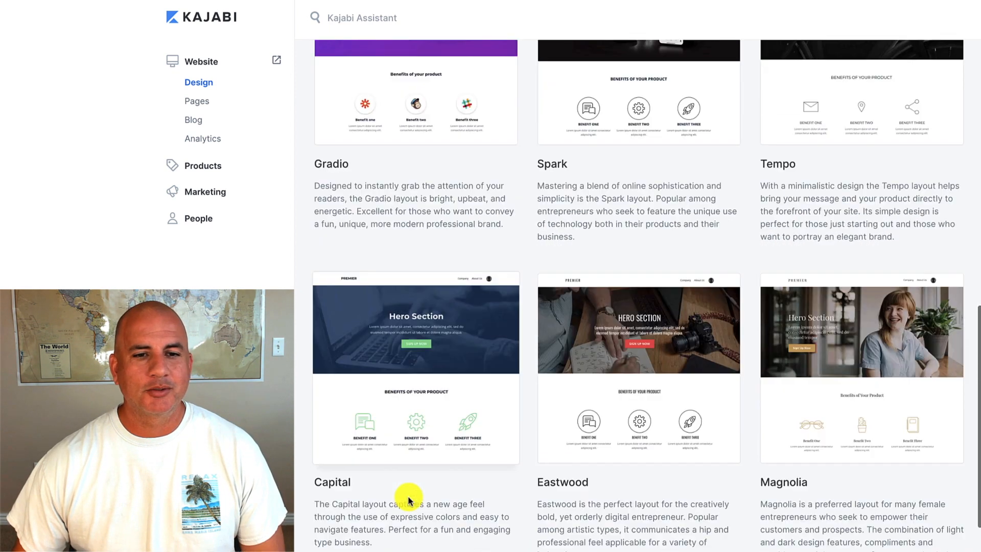
scroll(up, 3)
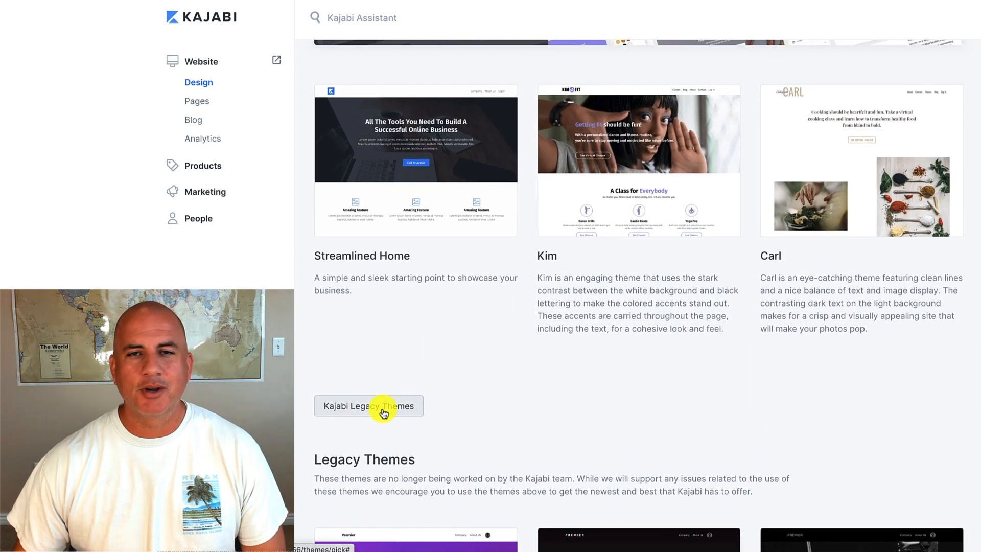
scroll(up, 3)
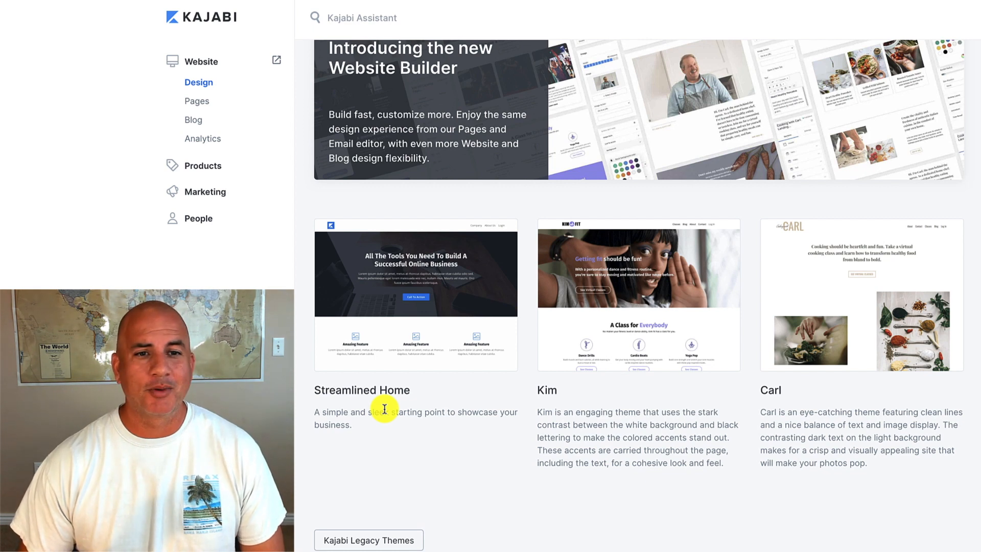
mouse_move(398, 406)
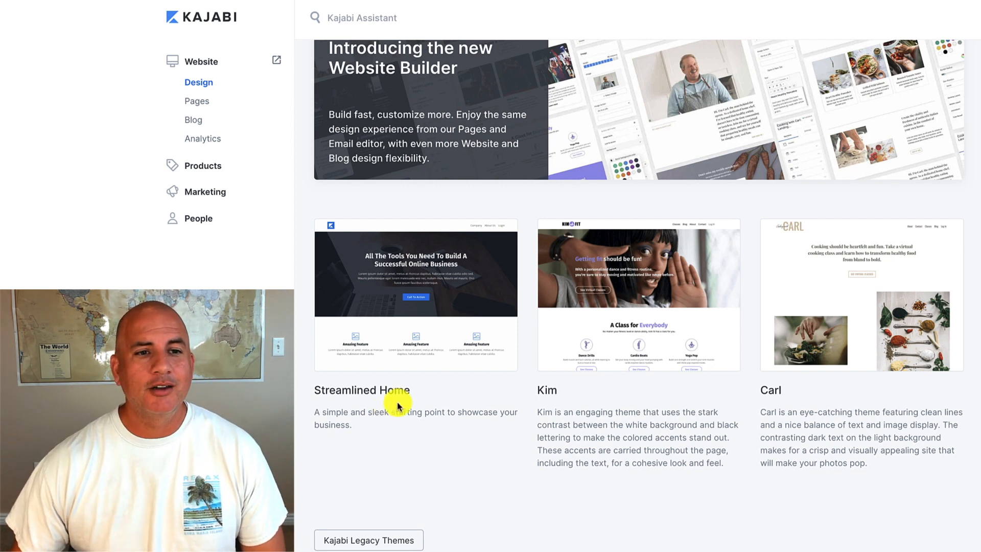
mouse_move(416, 284)
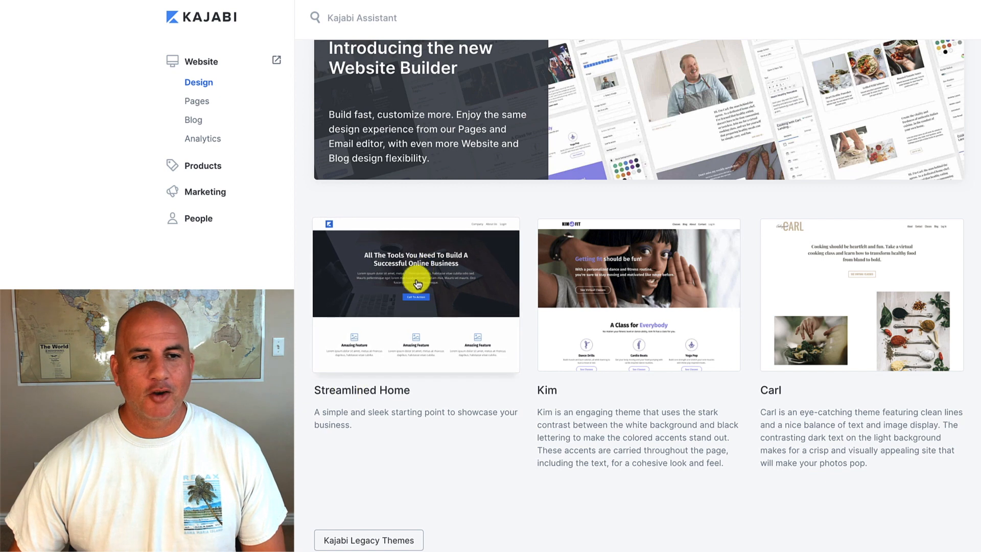
mouse_move(439, 283)
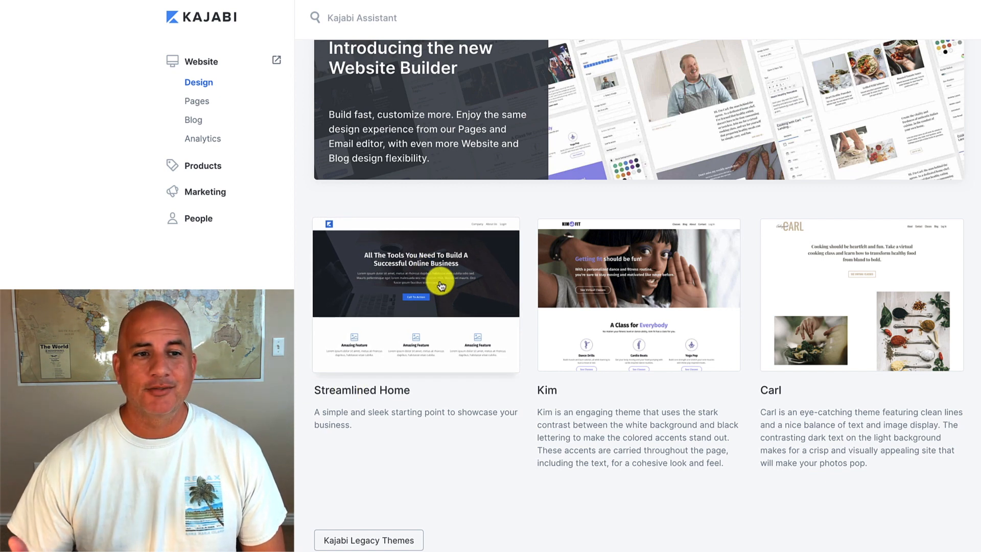
mouse_move(438, 285)
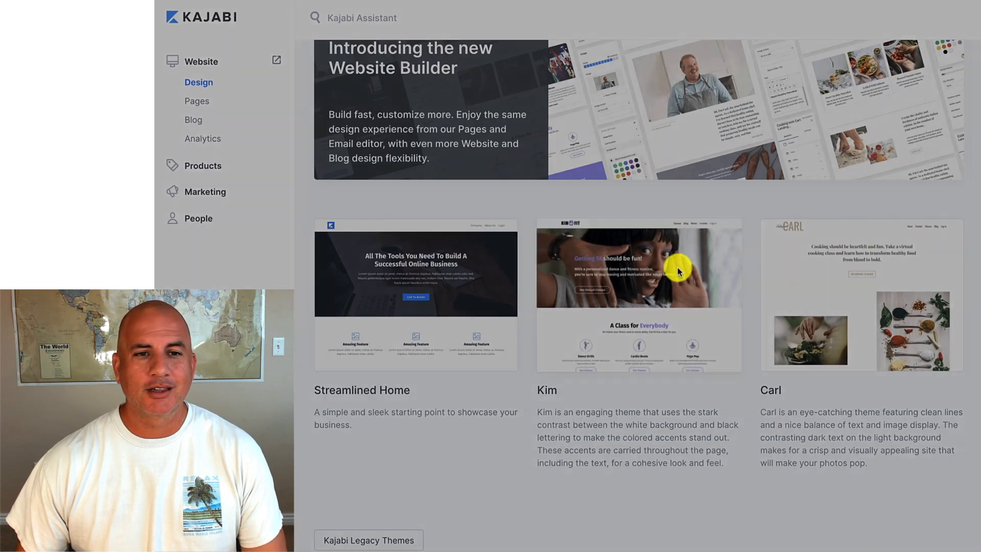
click(639, 294)
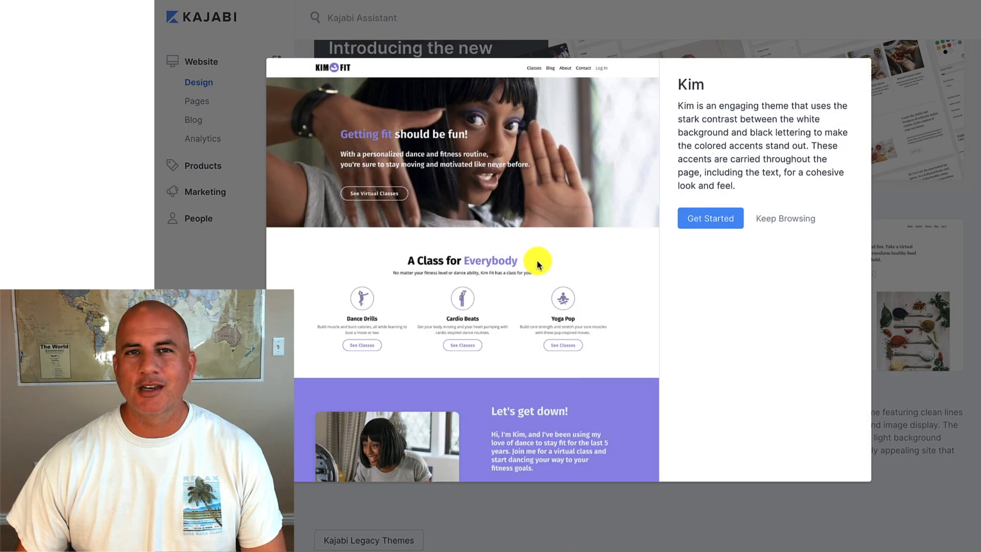
scroll(down, 3)
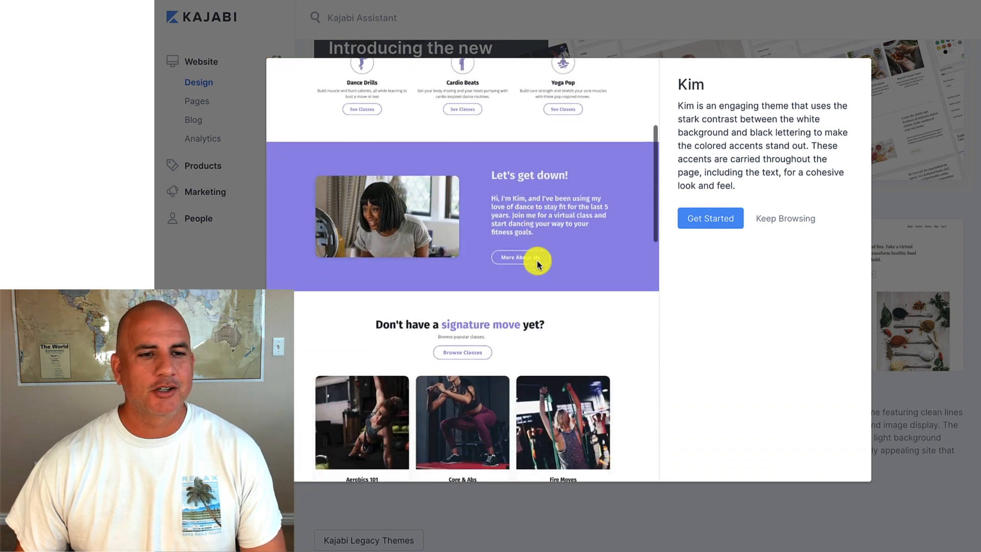
scroll(down, 3)
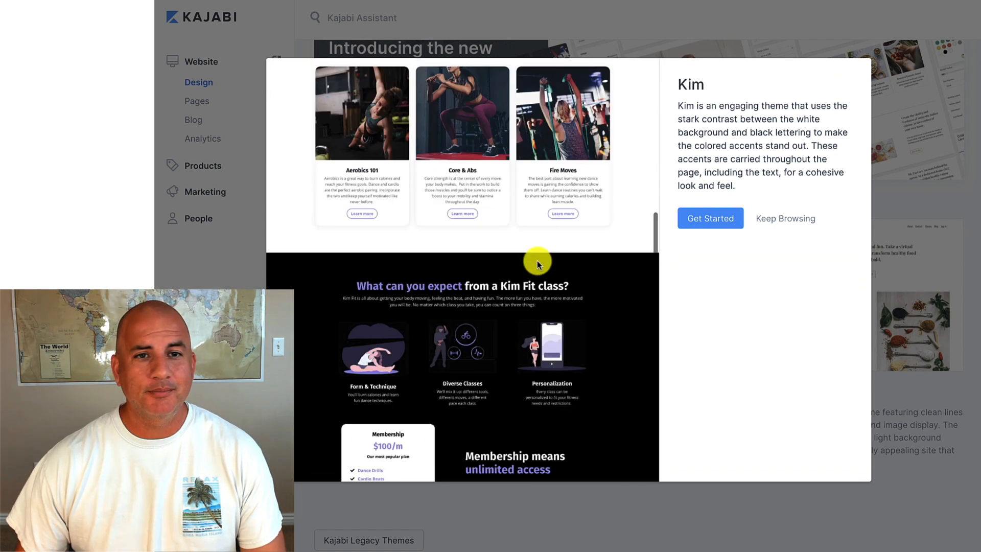
click(785, 219)
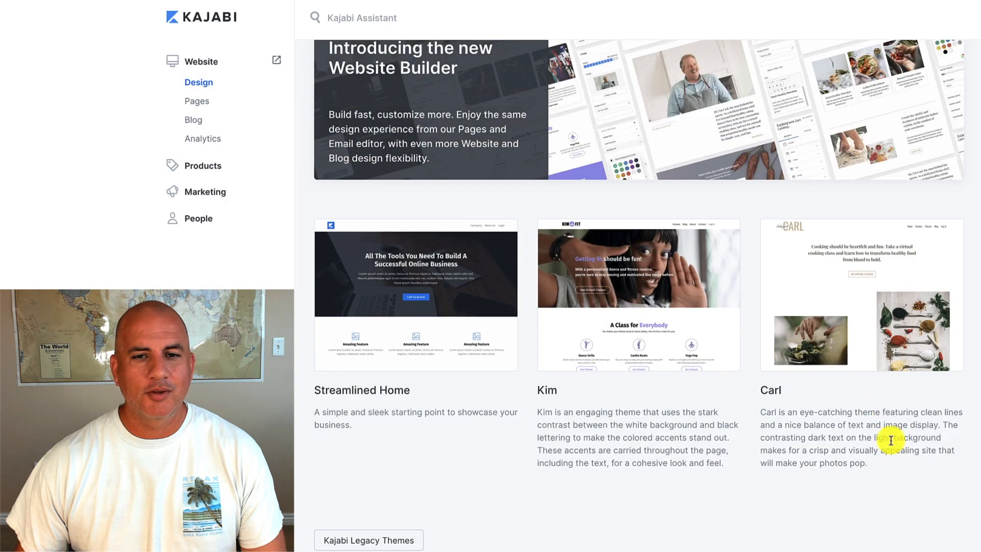
click(859, 295)
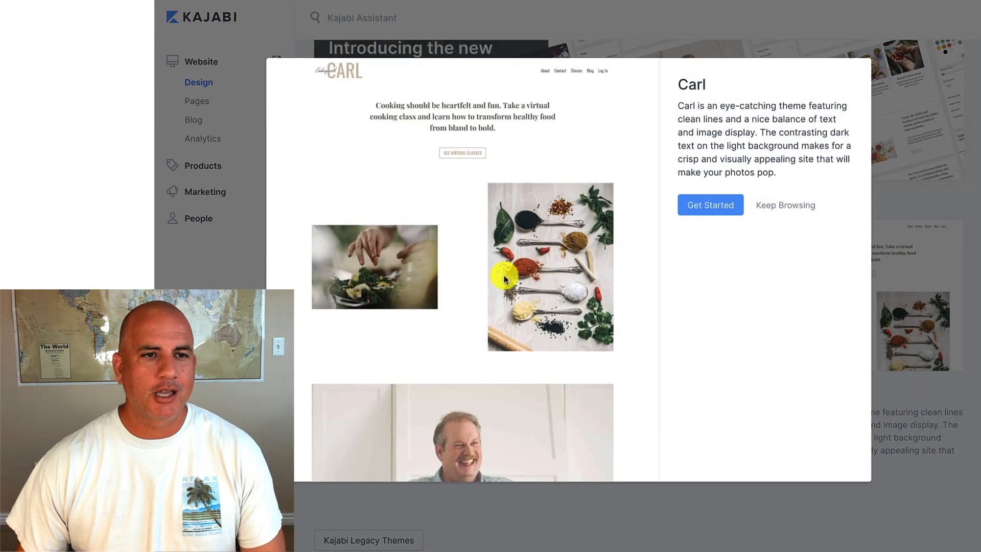
scroll(down, 3)
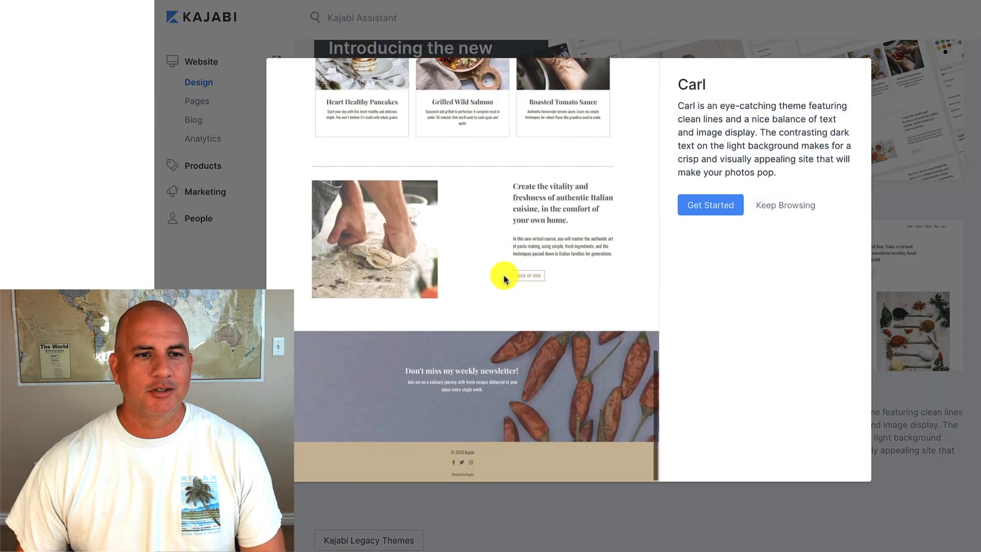
click(785, 205)
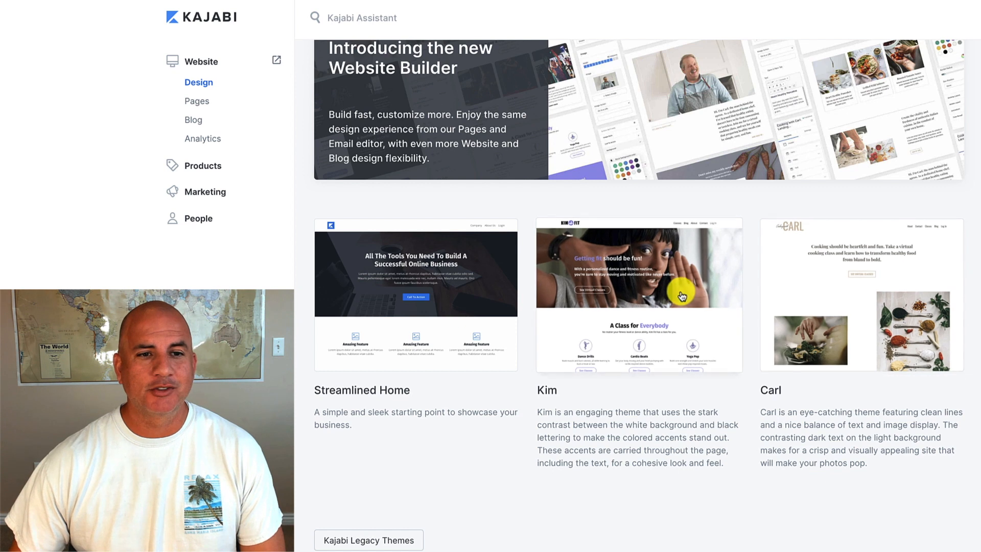
mouse_move(466, 278)
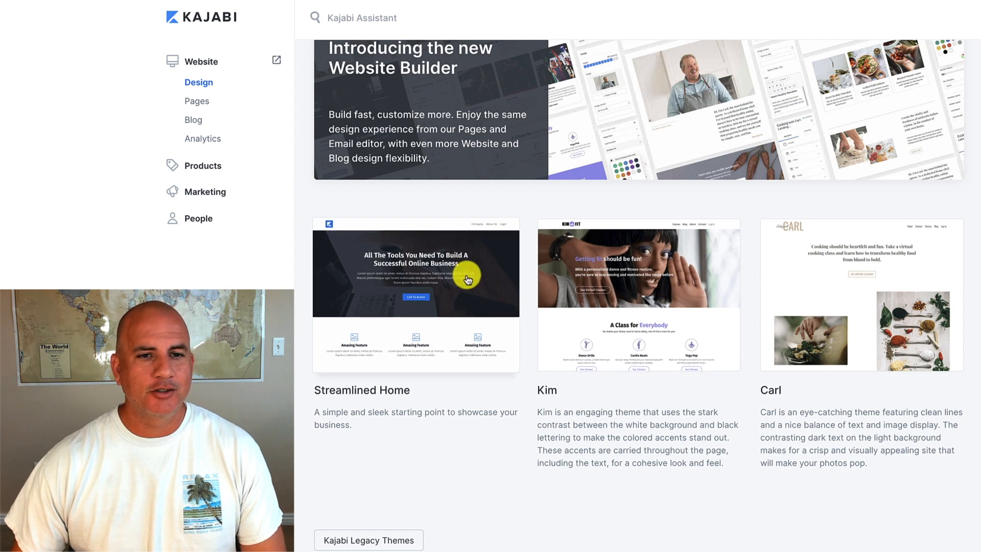
mouse_move(367, 395)
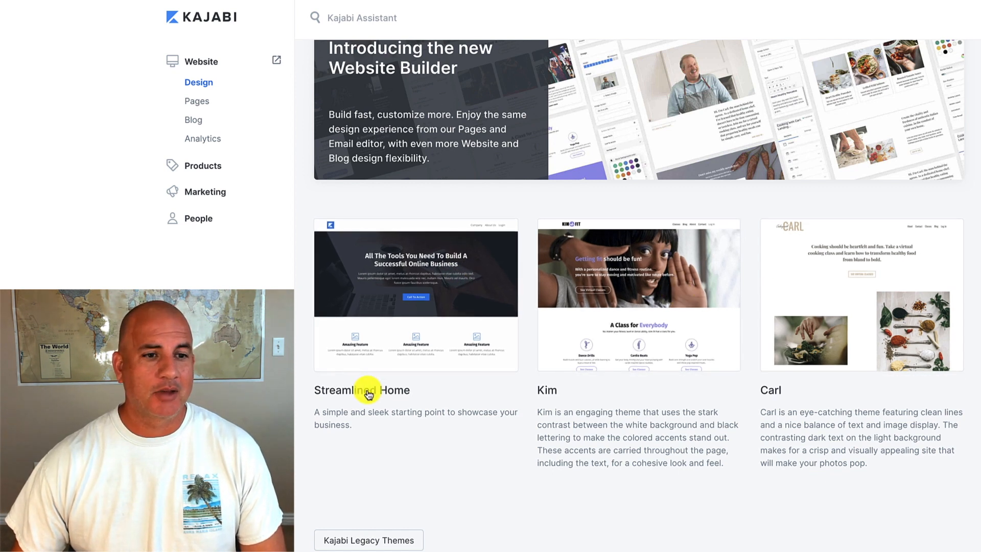
mouse_move(478, 283)
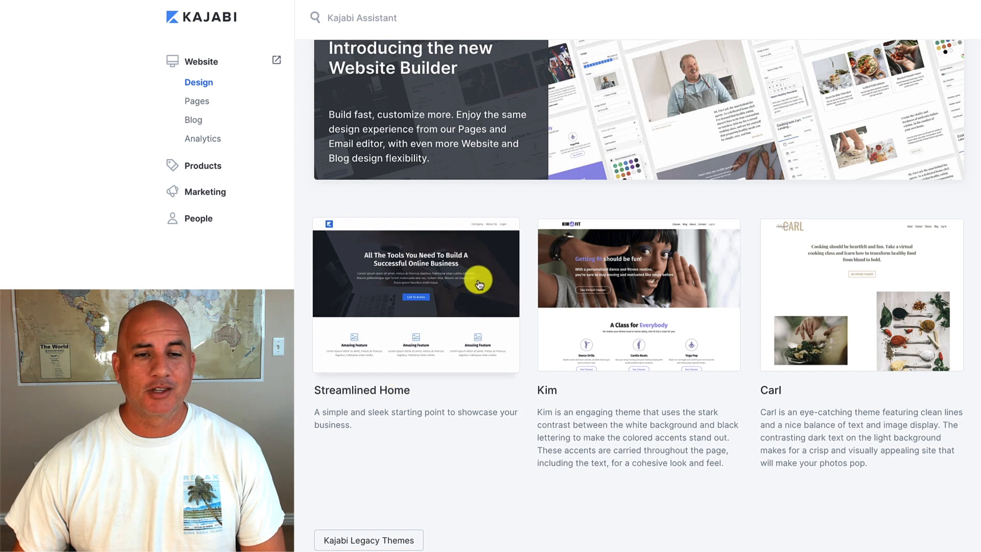
Preview the Streamlined Home theme with its sample home page and description
click(415, 294)
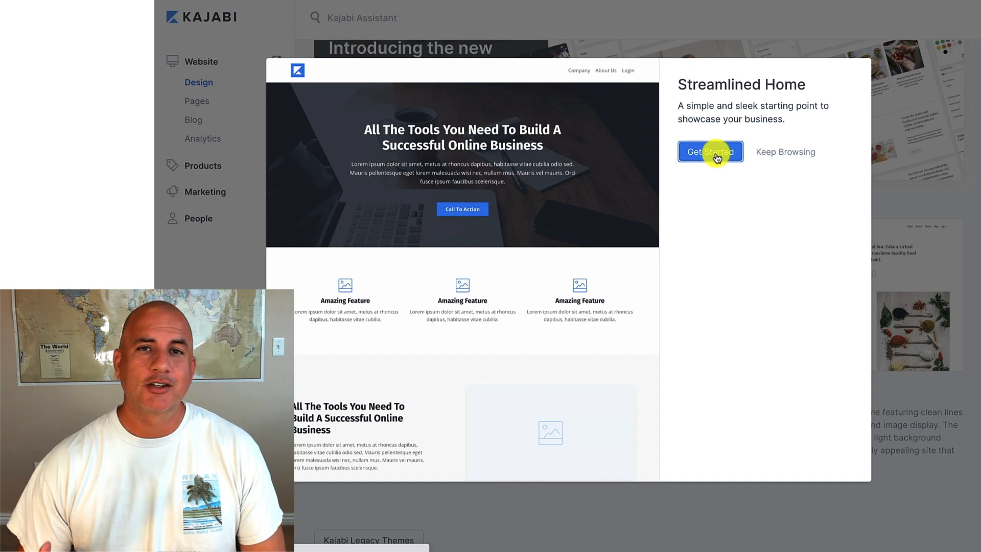
Get Started with Streamlined Home, loading the Jordan Outside site editor
click(709, 152)
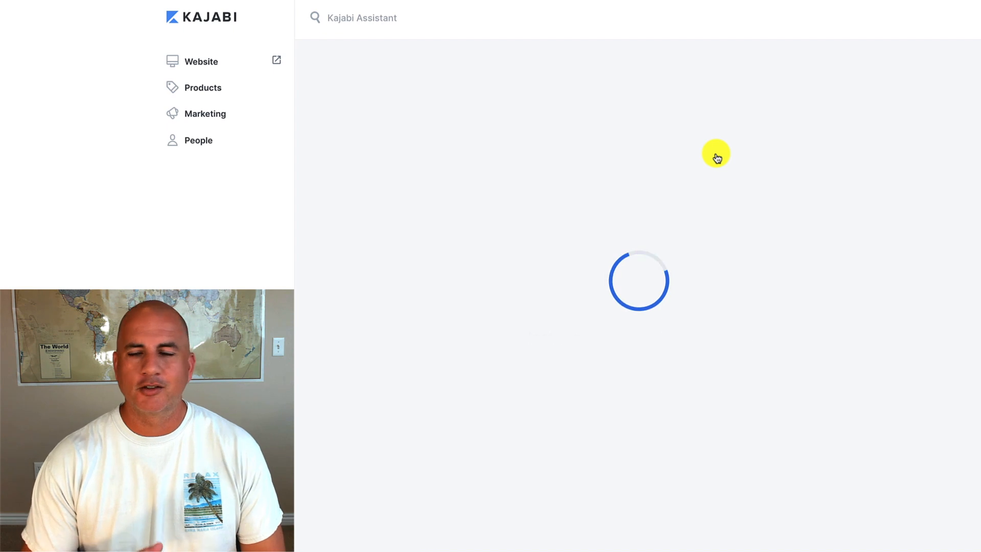
click(202, 61)
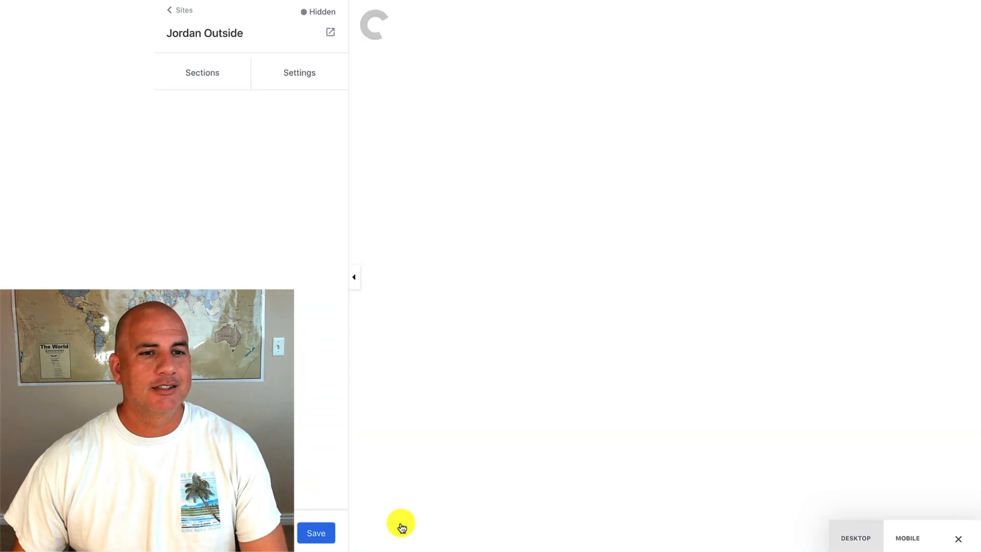
mouse_move(400, 523)
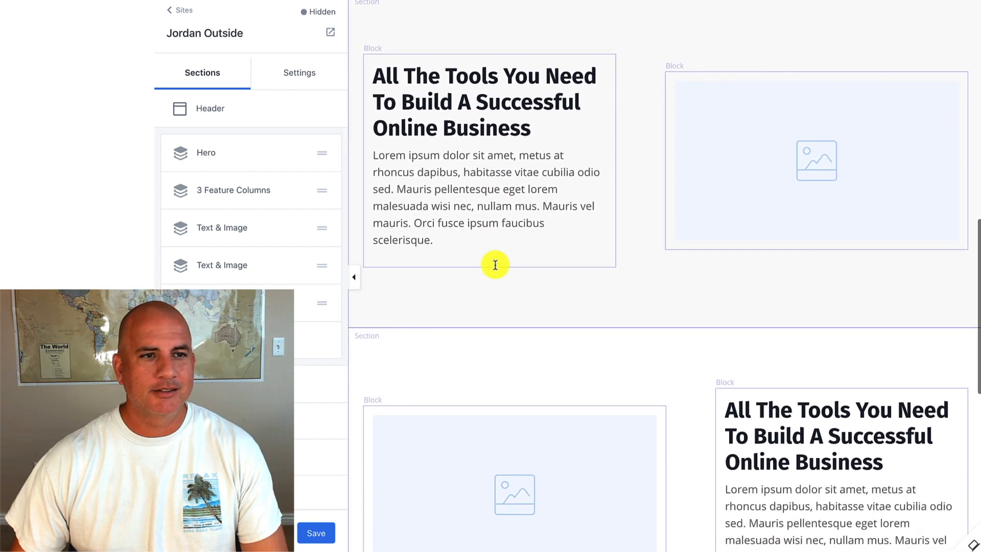
Show the builder's Settings panel to confirm the theme is Encore 1.0.0-GM
click(300, 72)
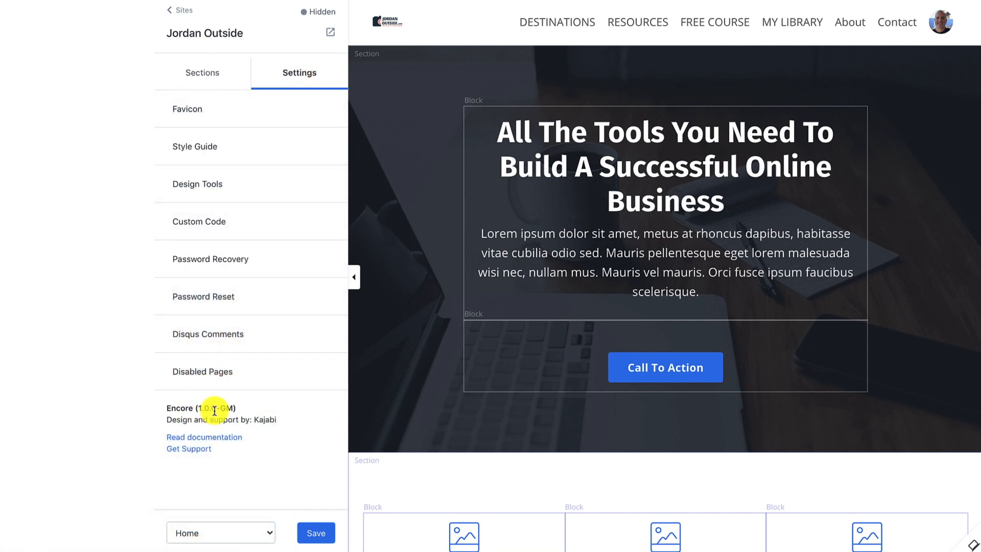
mouse_move(227, 362)
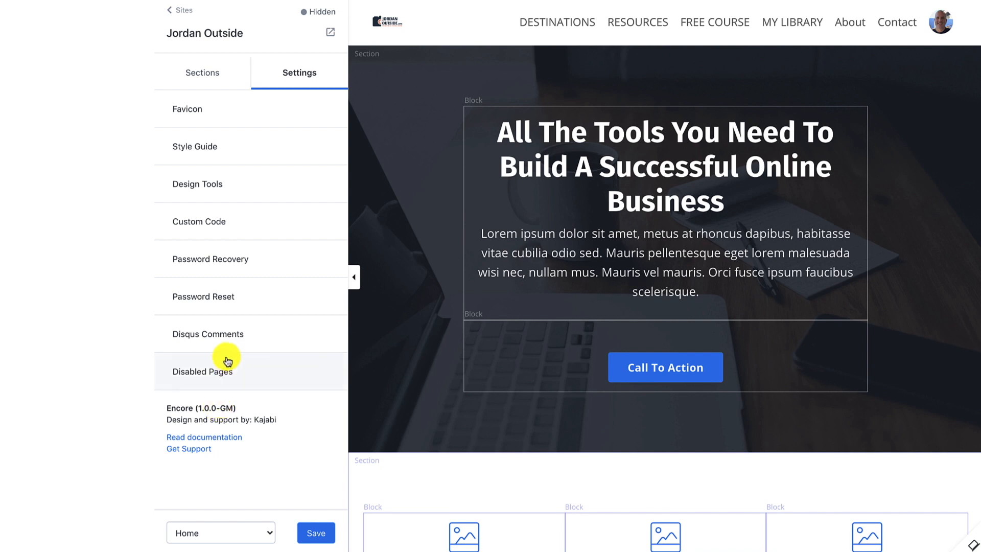
mouse_move(203, 371)
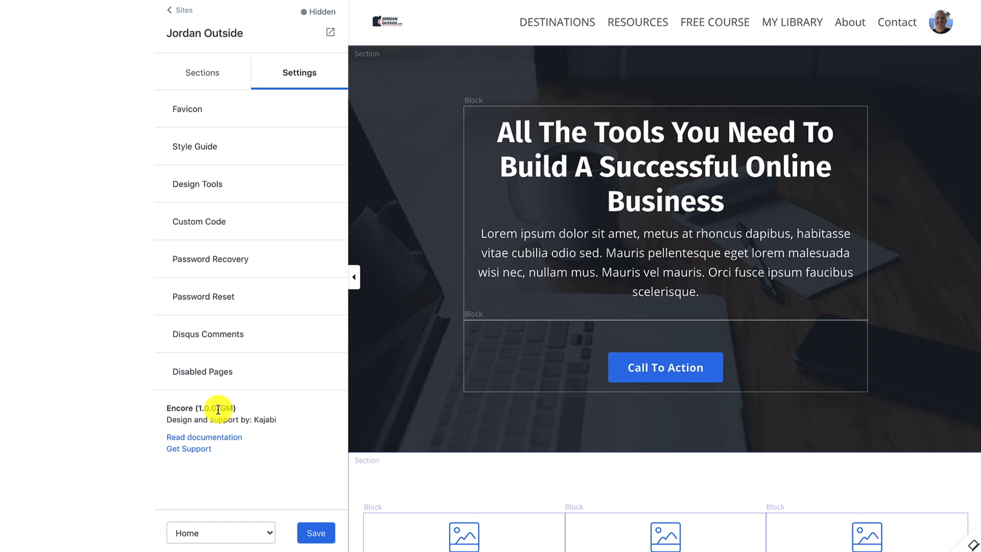
mouse_move(241, 328)
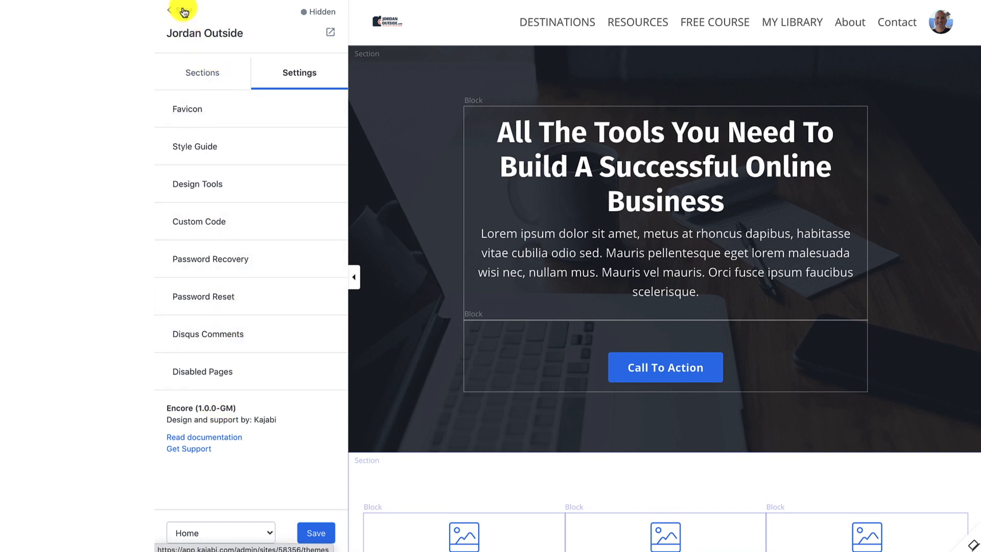
Back in Themes, rename the new Encore Site theme to 'Encore Site - test' and save
click(182, 11)
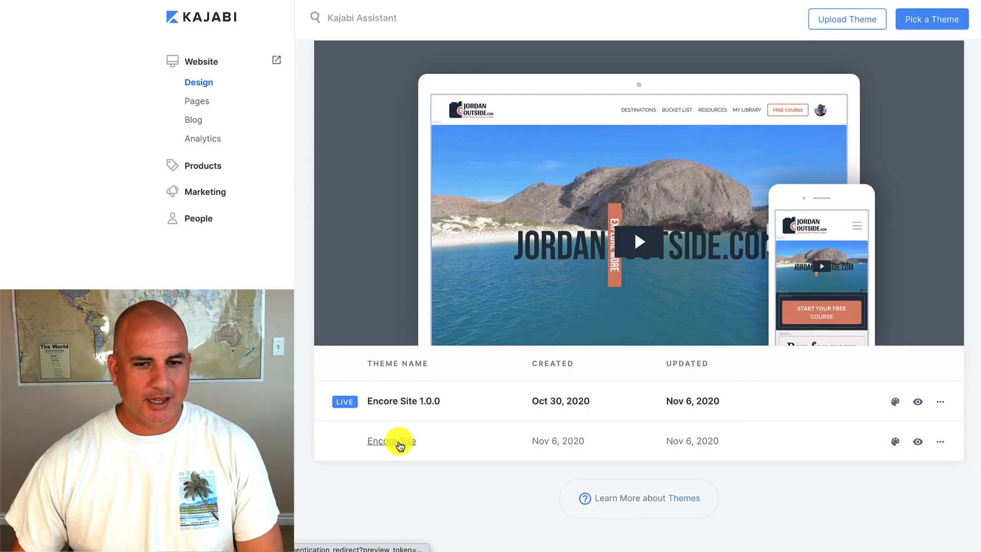
mouse_move(941, 445)
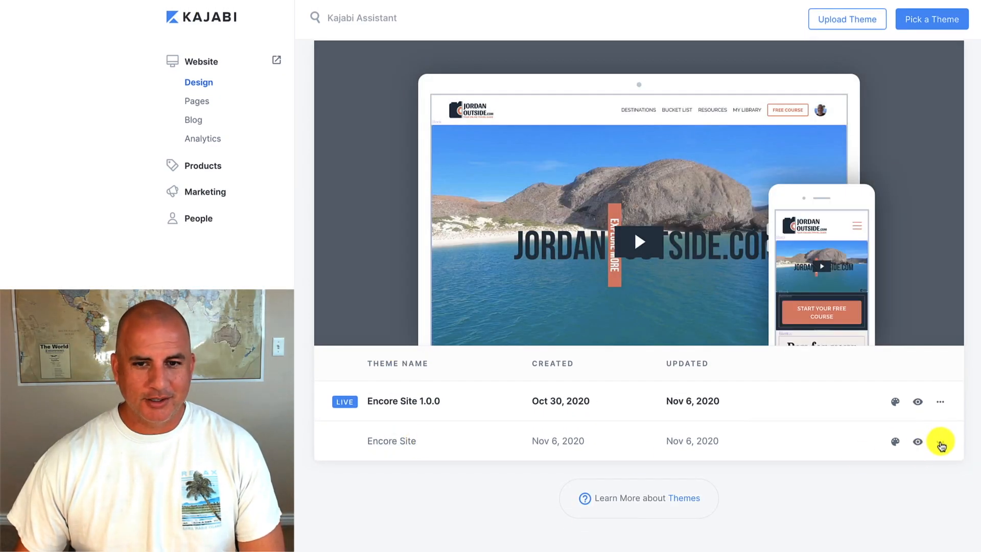
click(940, 442)
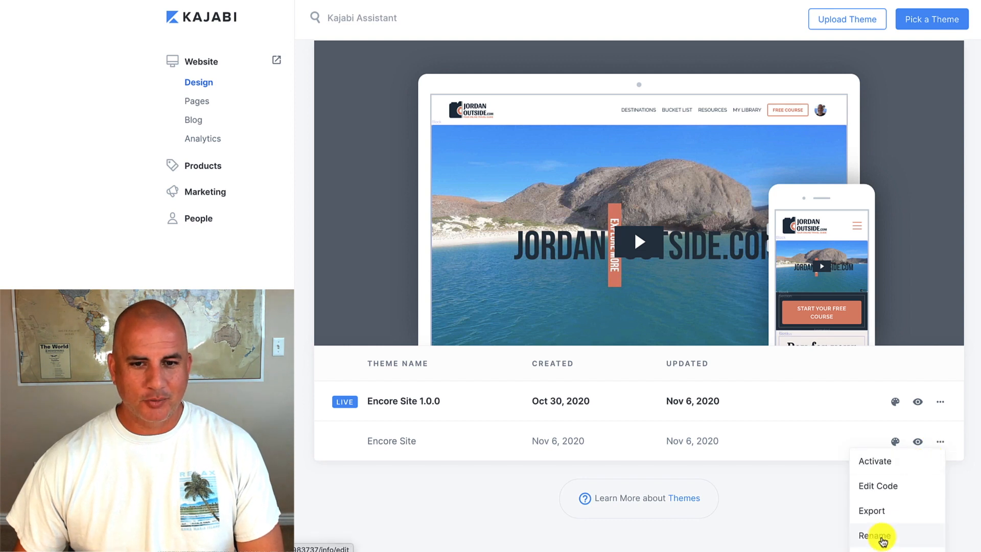
click(876, 534)
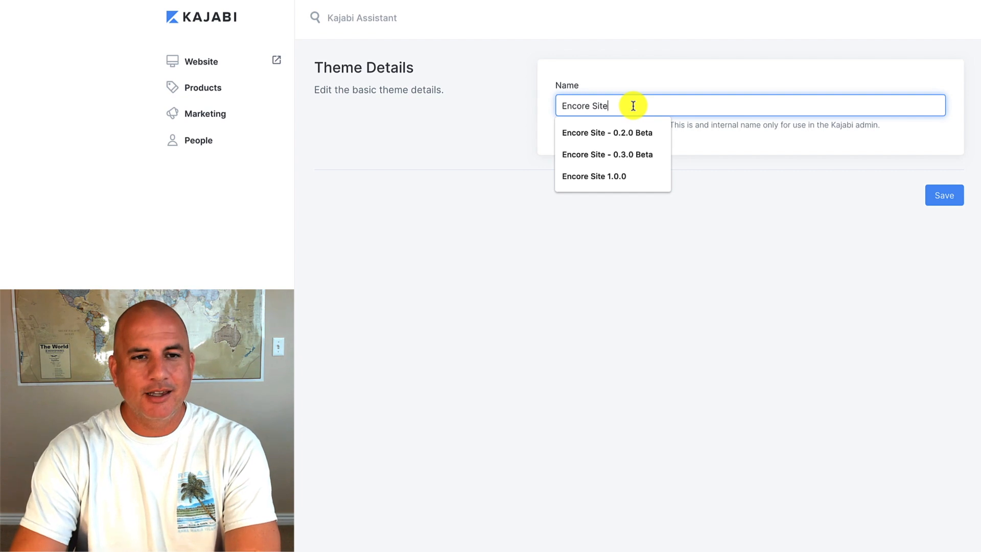
text(- te)
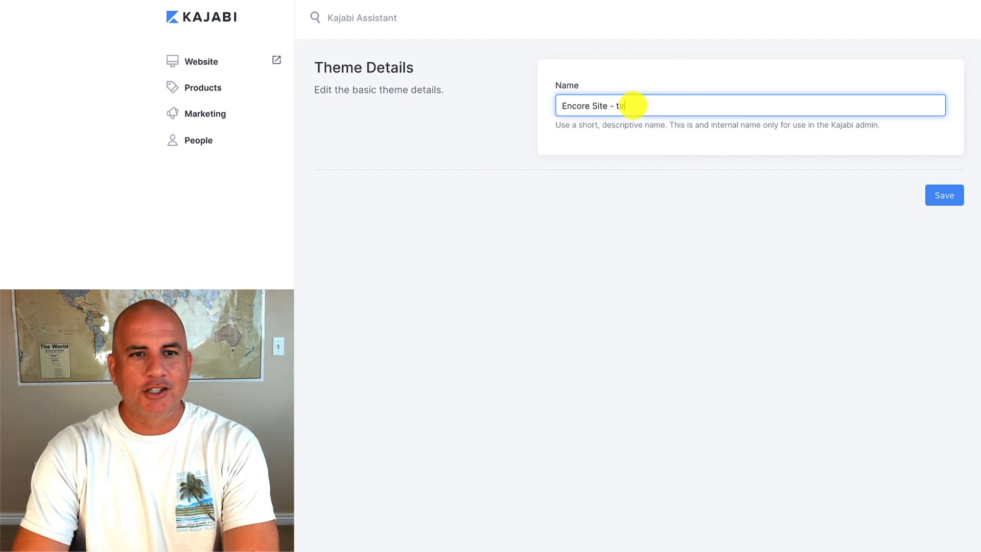
text(est)
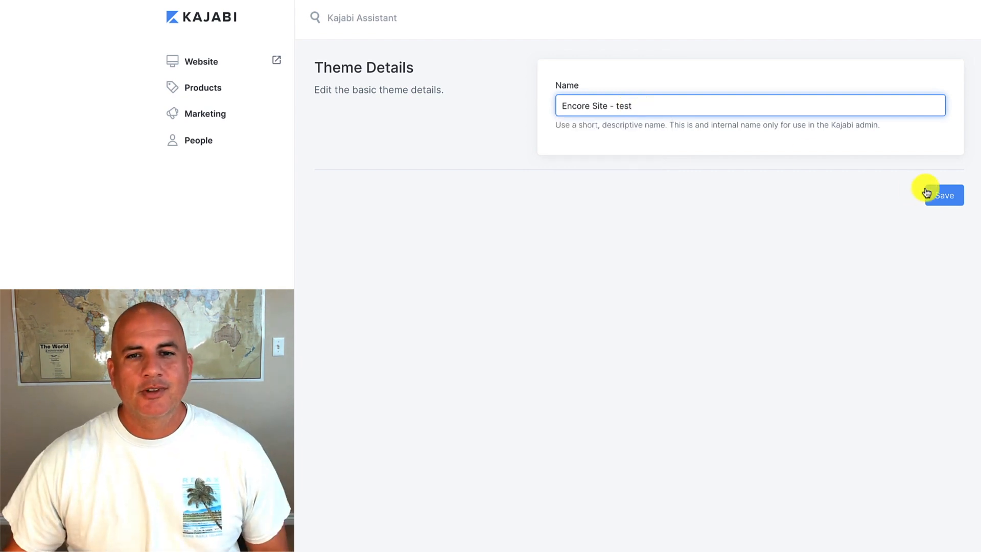
click(944, 194)
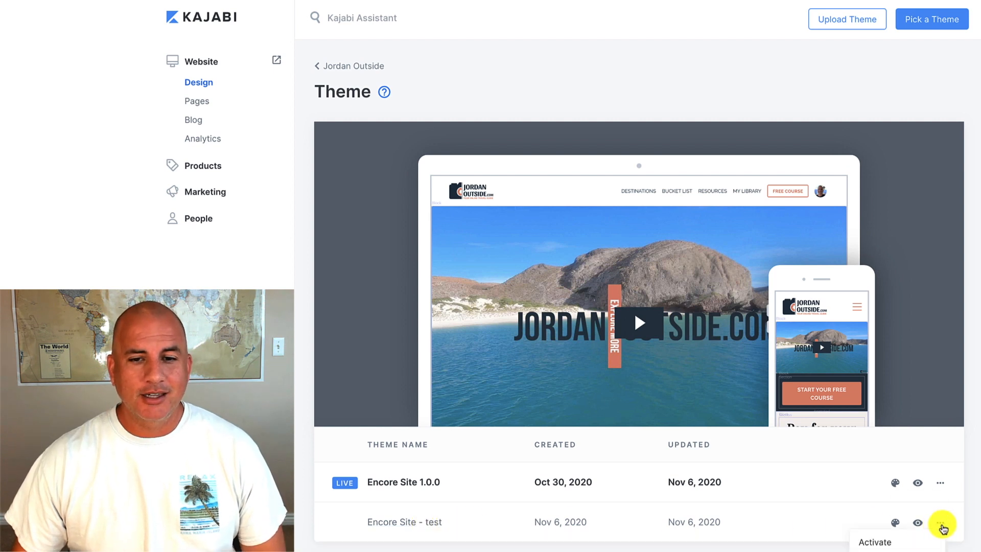
Show the ••• actions (Activate, Edit Code, Export, Rename, Delete) for Encore Site - test
click(940, 522)
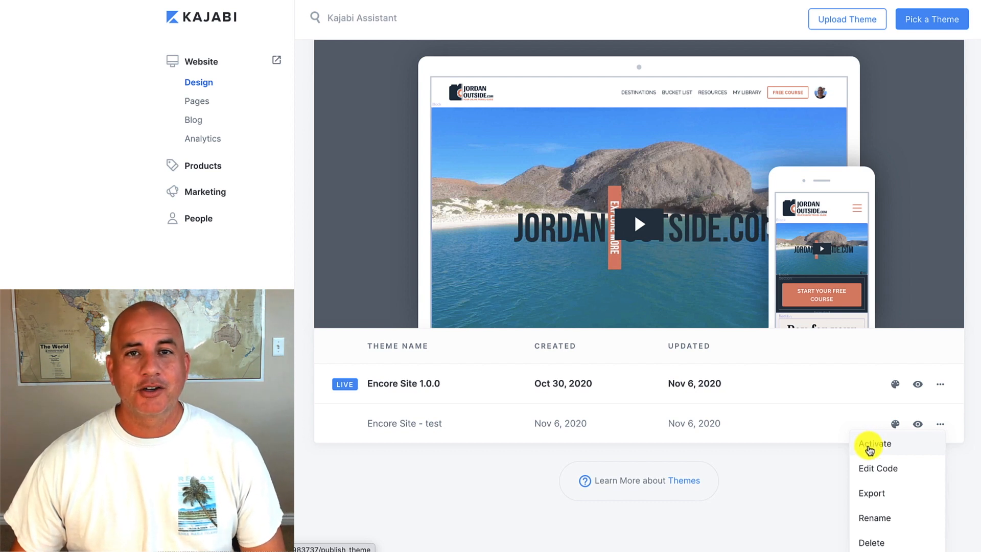
mouse_move(438, 382)
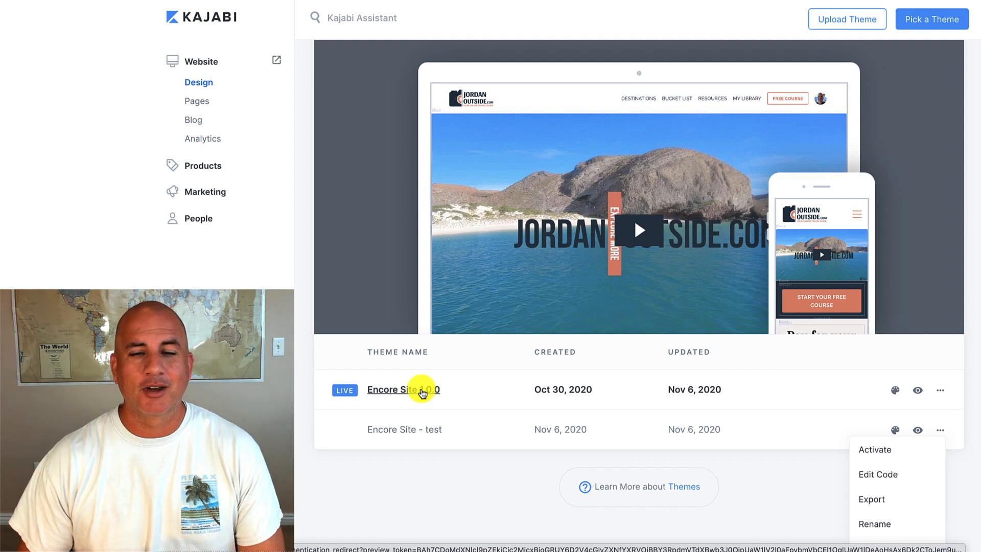
mouse_move(431, 417)
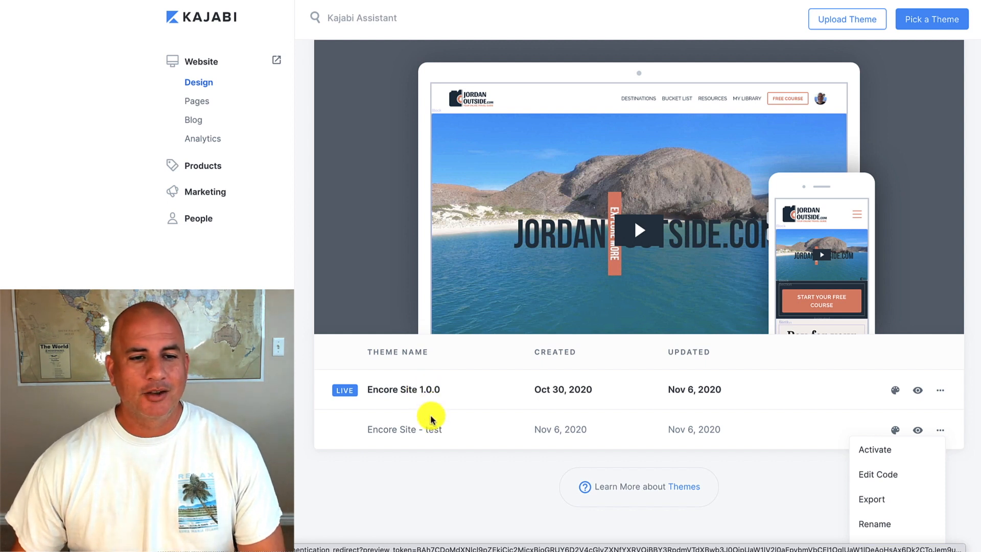
mouse_move(588, 436)
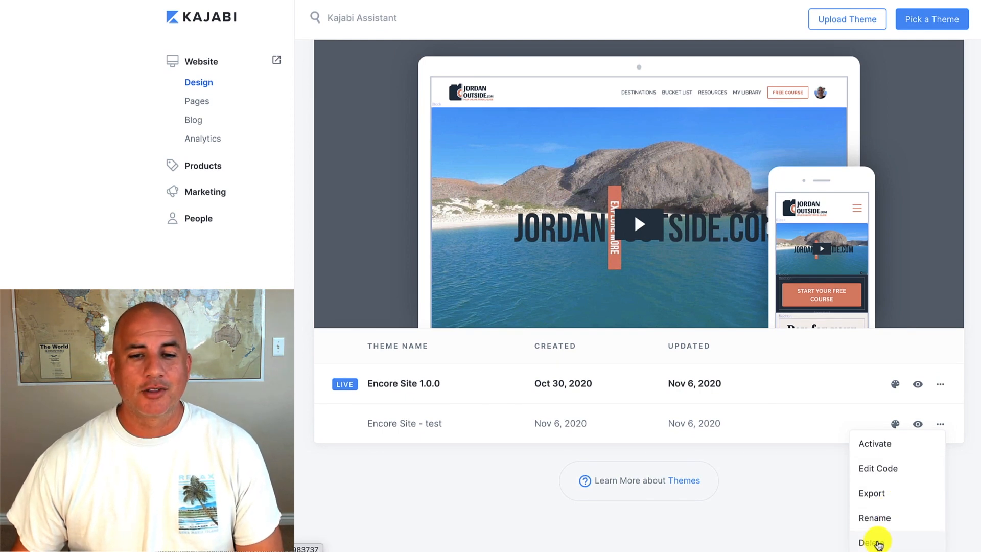
Delete Encore Site - test and confirm, leaving only the live Encore Site 1.0.0
click(869, 542)
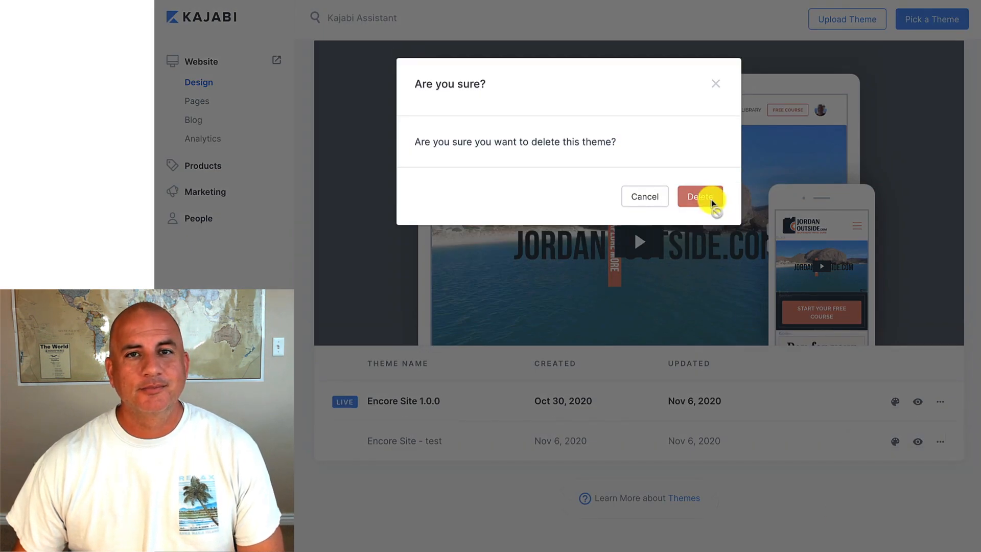
click(700, 196)
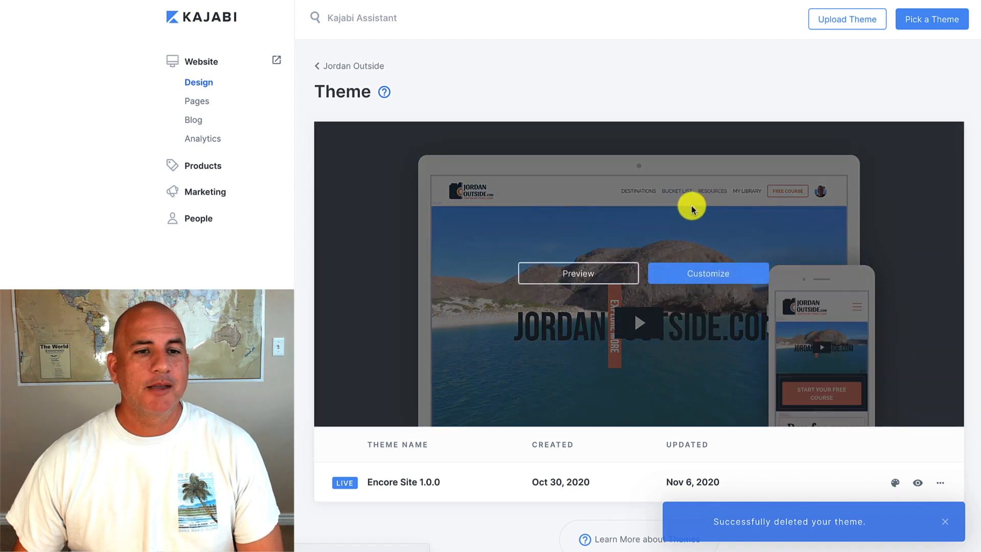
scroll(up, 3)
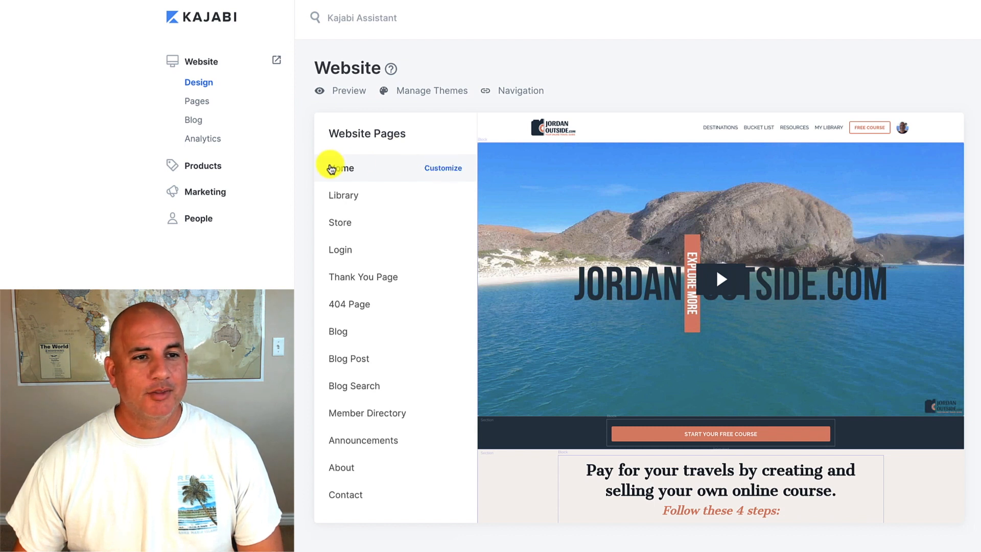
mouse_move(439, 94)
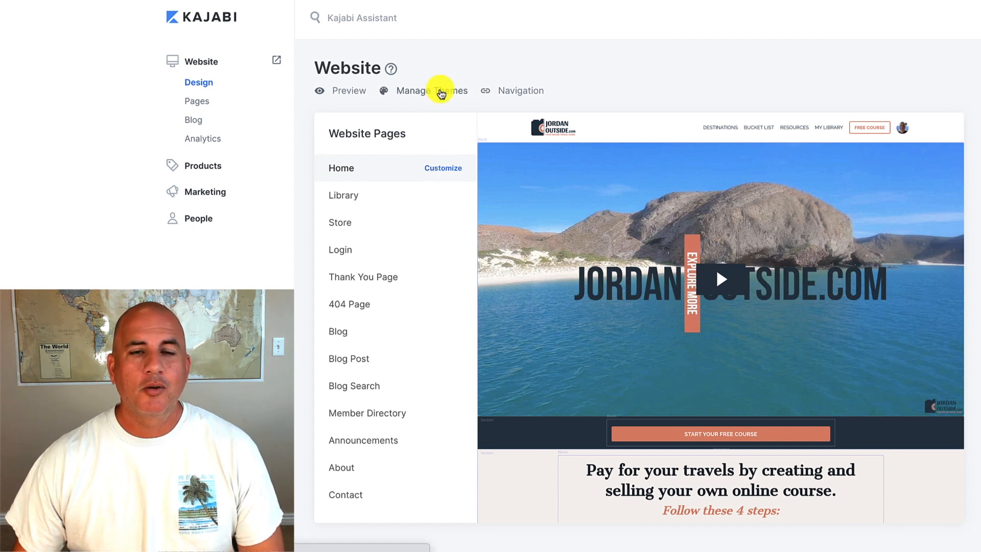
Reopen Manage Themes, now showing Encore Site 1.0.0 as the only theme
click(432, 90)
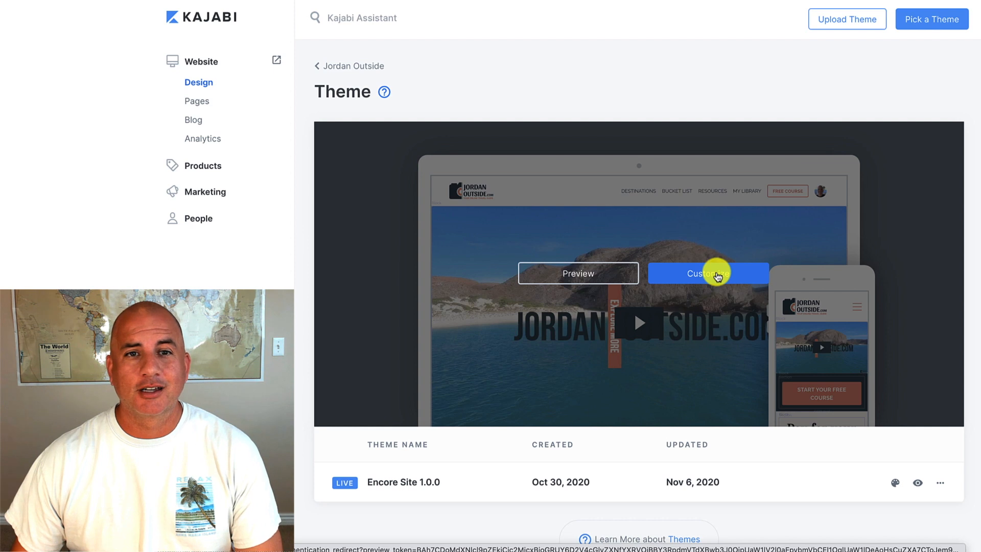
click(707, 273)
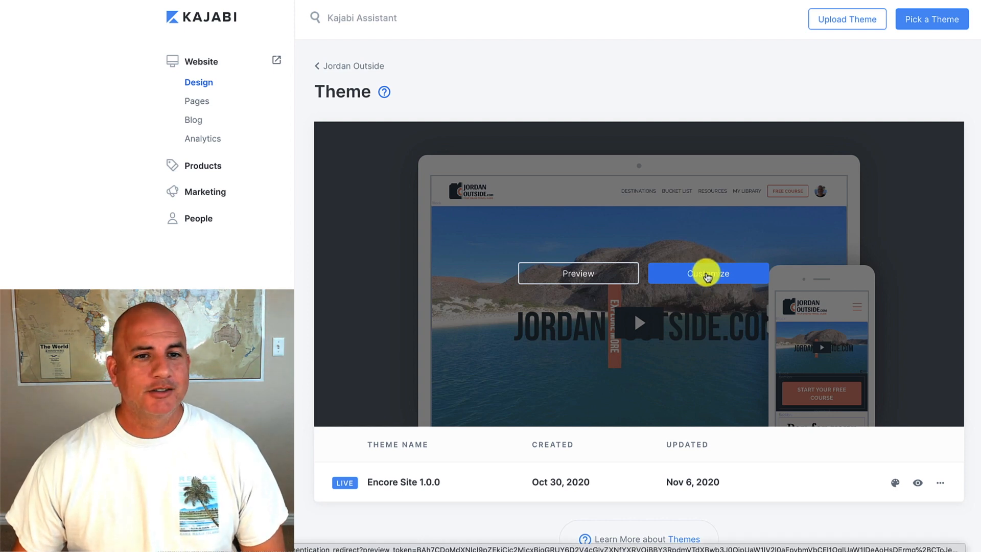
mouse_move(199, 81)
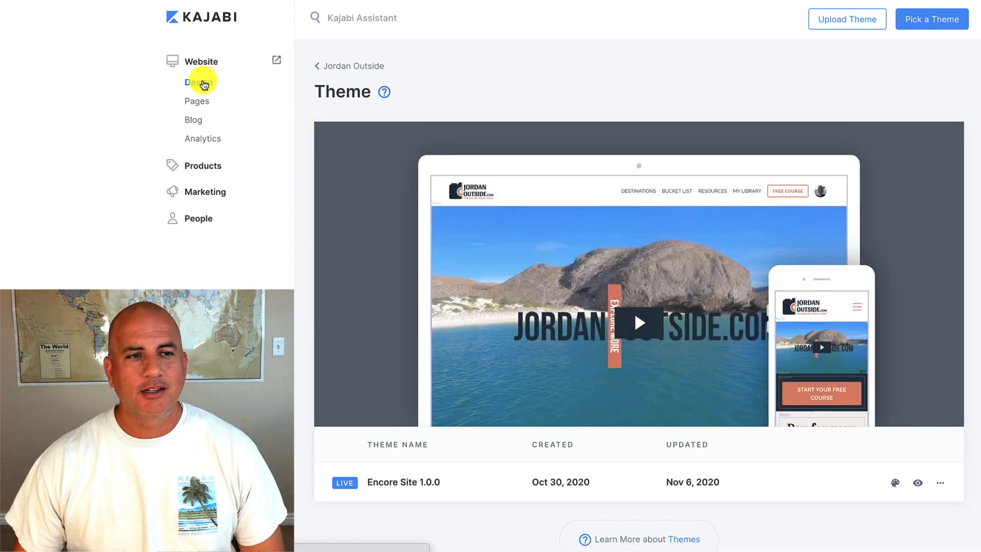
Go to Website > Design to show the Website Pages overview
click(199, 81)
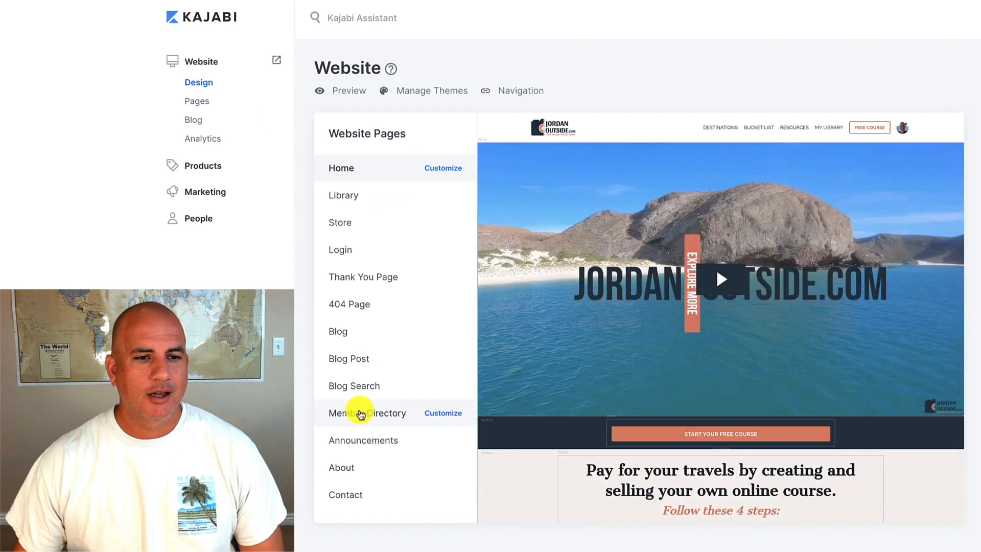
mouse_move(339, 385)
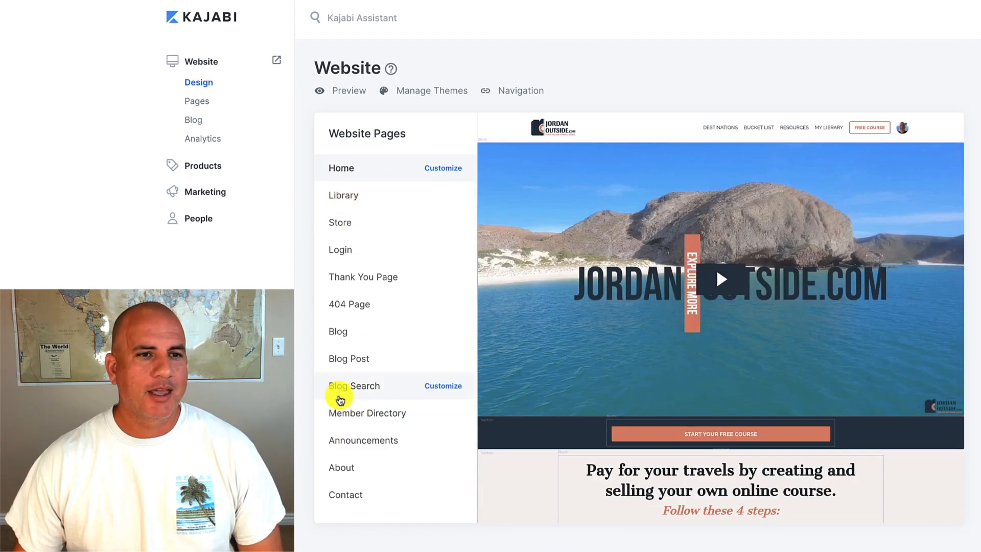
mouse_move(401, 117)
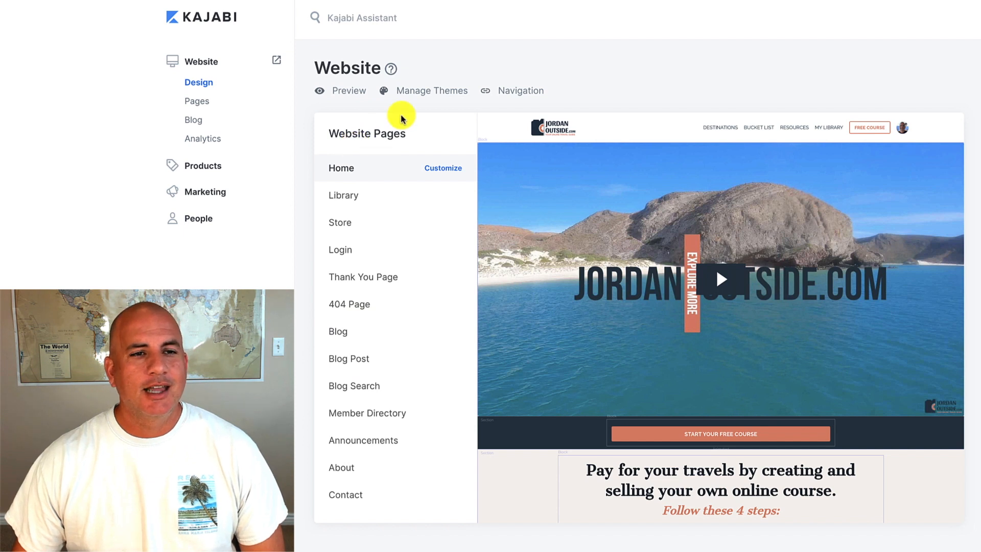
mouse_move(439, 91)
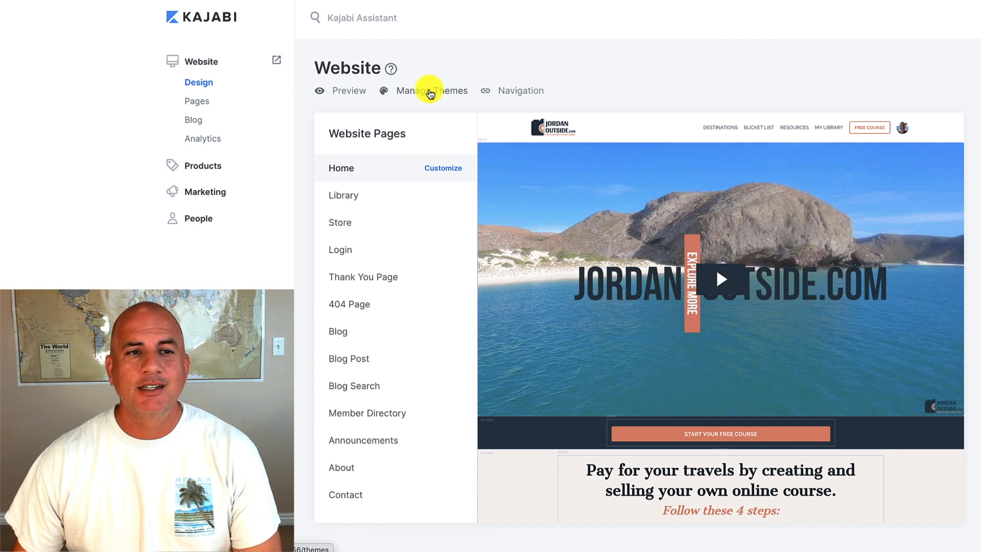
mouse_move(437, 94)
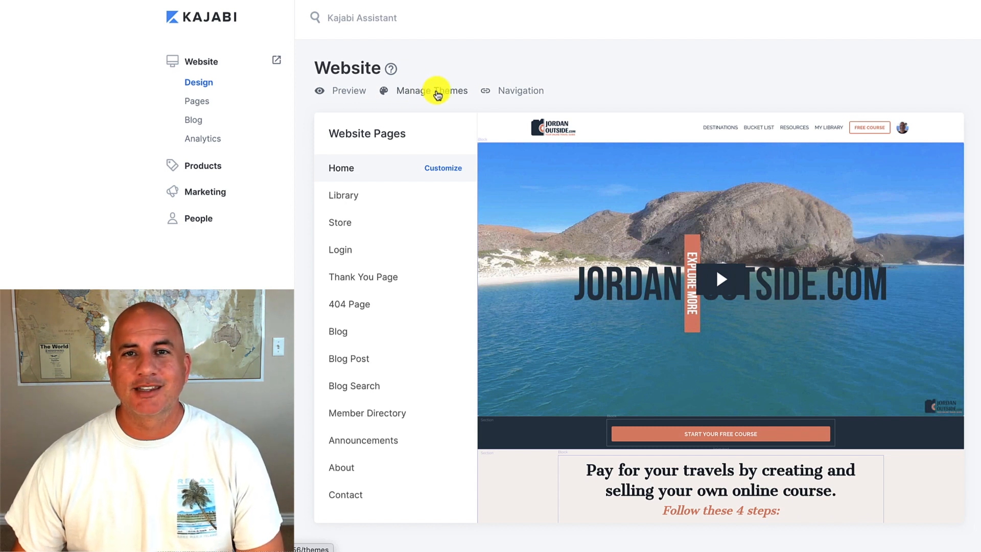